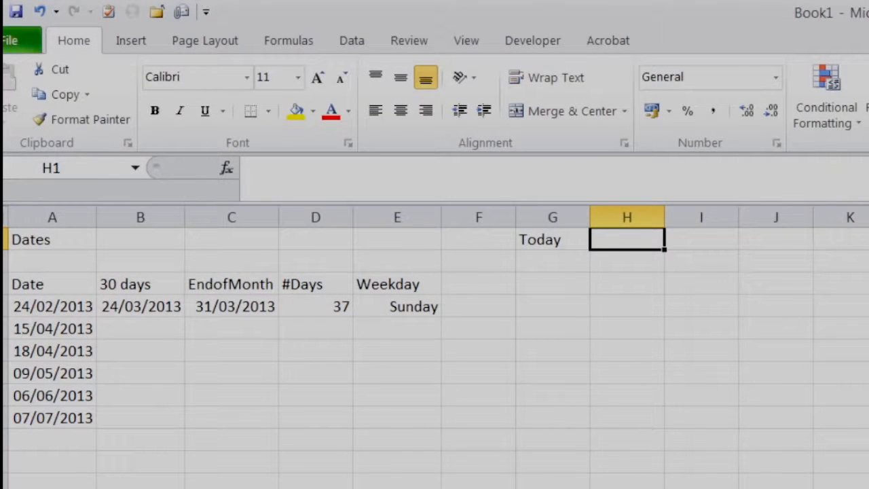
Insert today's date with Ctrl+; in the cell beside the Today label
key(ctrl+;)
text(=)
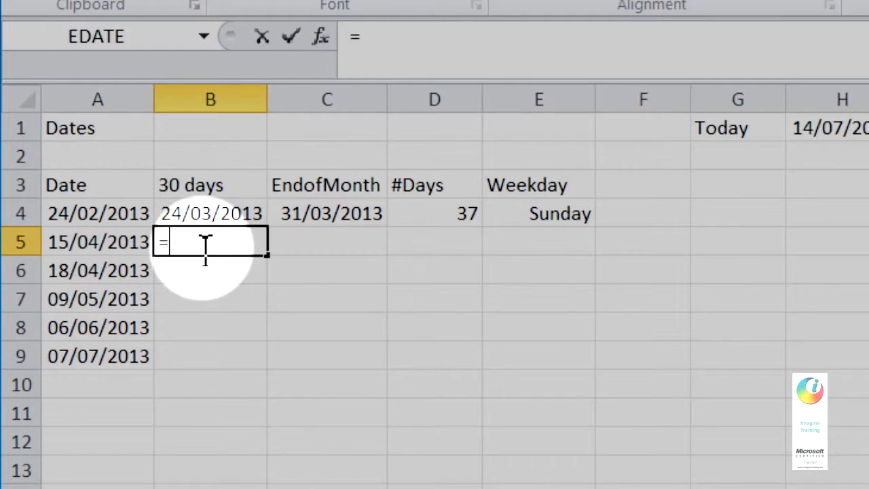
Build the formula =EDATE(A5,1) in B5 for the date one month after A5
text(edate)
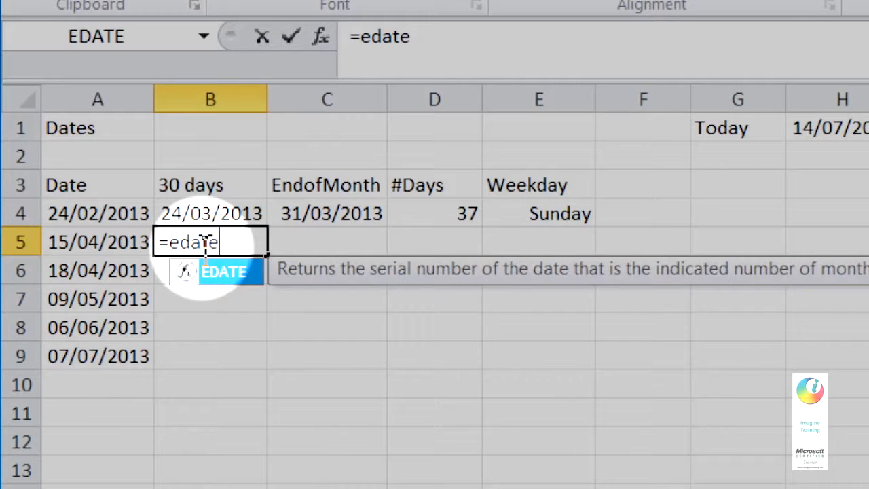
text(()
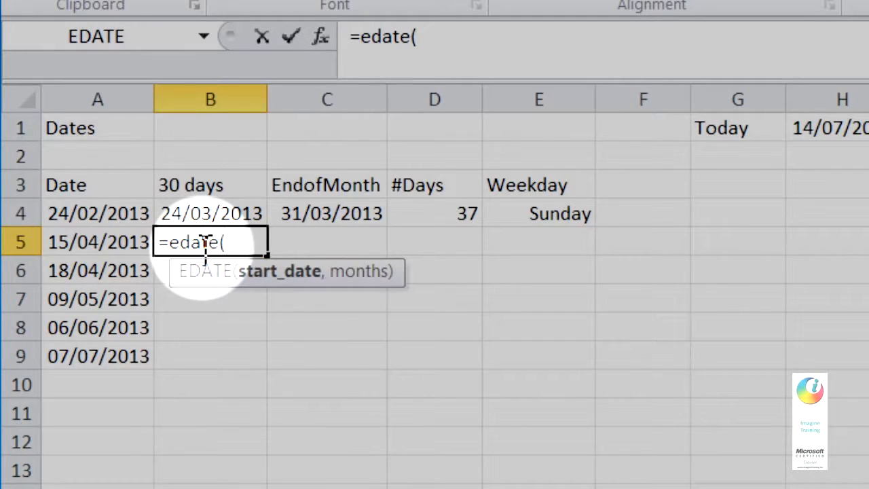
click(98, 242)
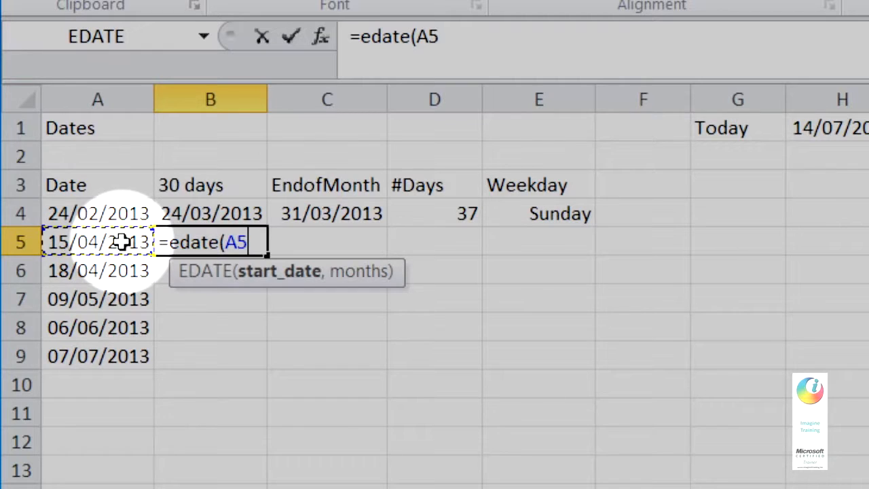
text(,)
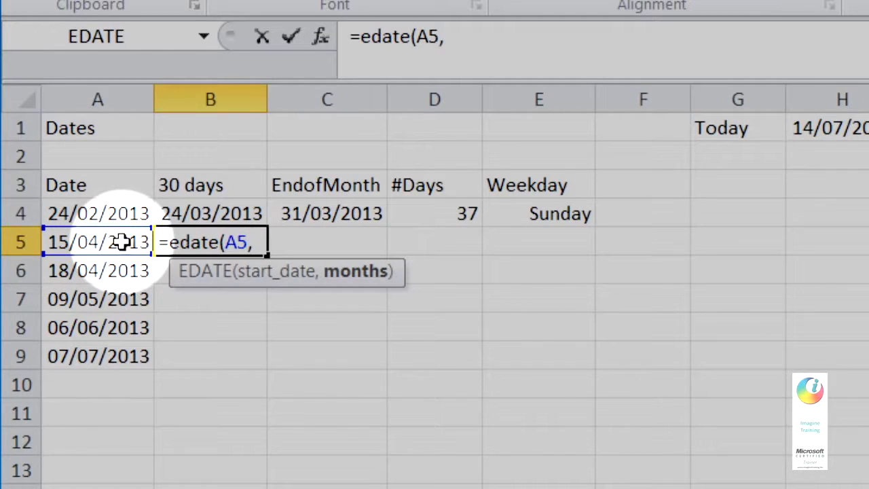
text(1)
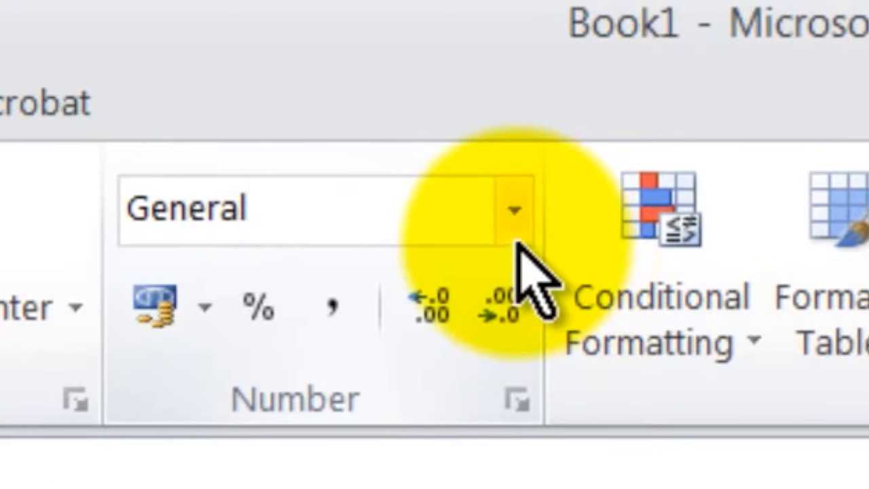
Apply the Short Date format to B5 so it shows 15/05/2013
click(516, 210)
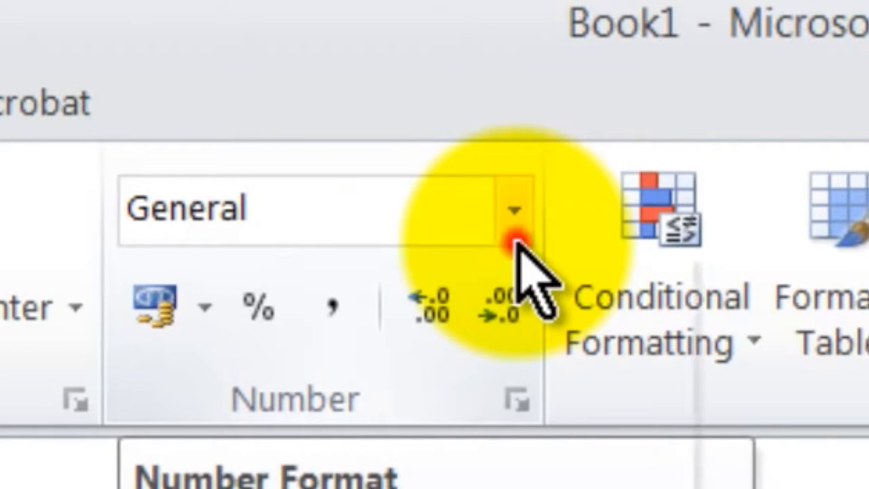
click(516, 209)
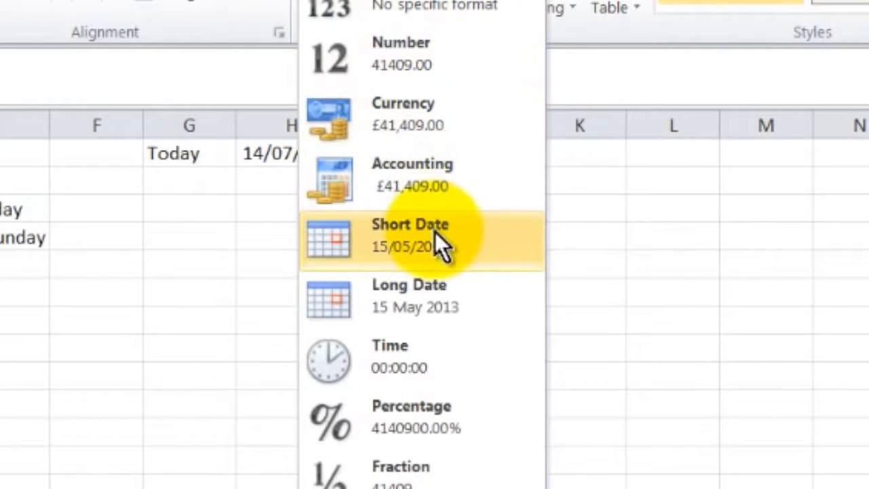
click(410, 234)
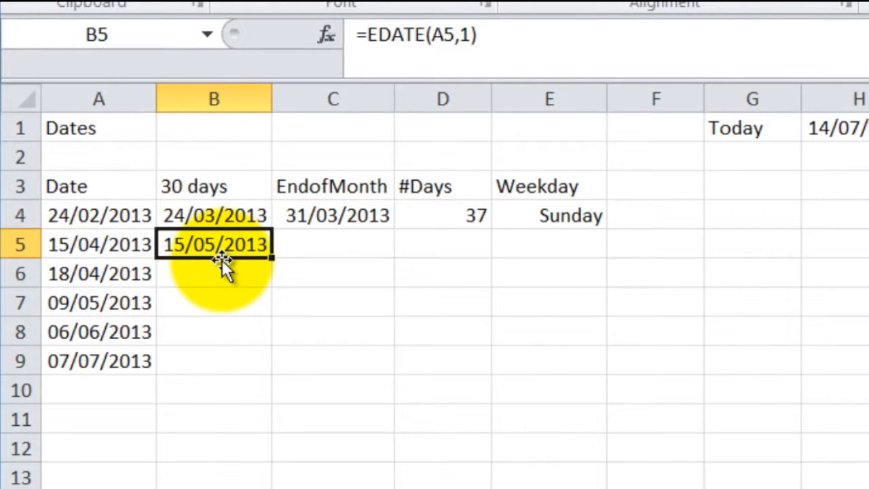
click(333, 245)
text(=)
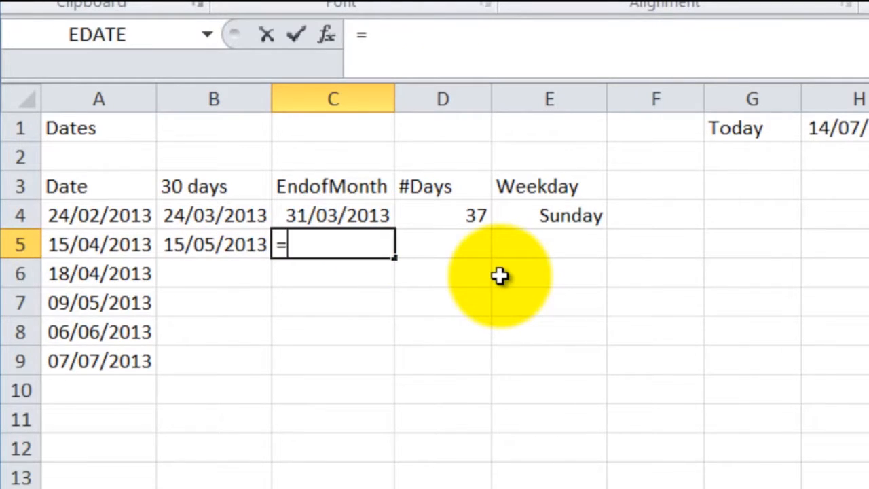
Enter =EOMONTH(A5,1) in C5, which shows serial number 41425
text(eomon)
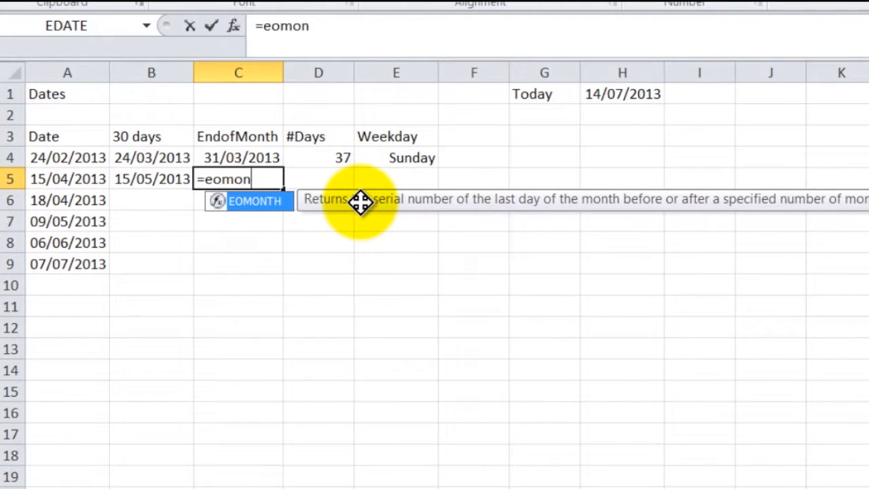
text(th()
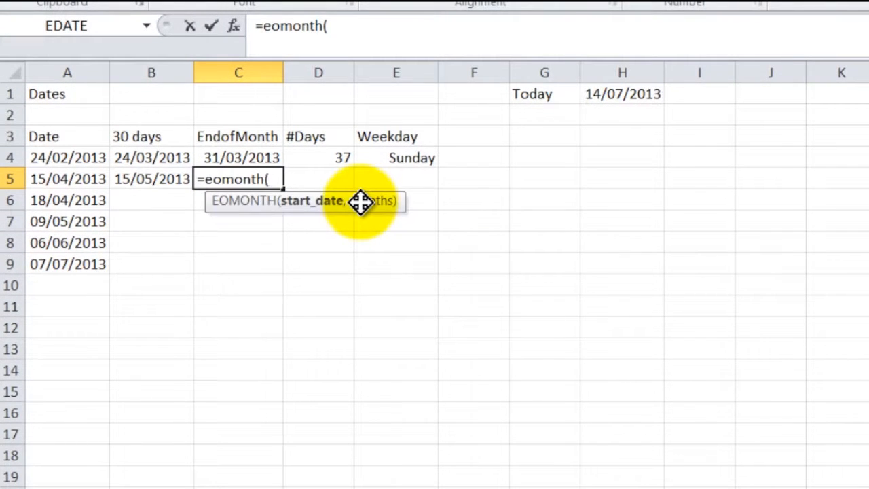
click(67, 178)
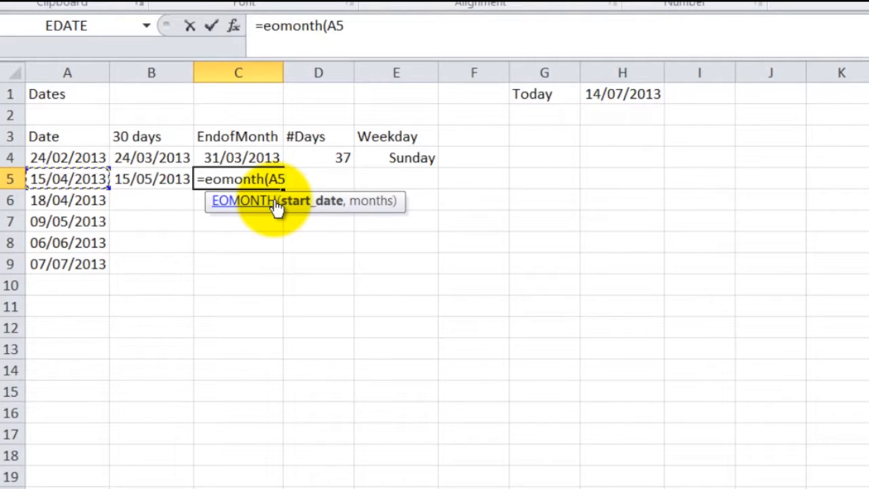
text(,1)
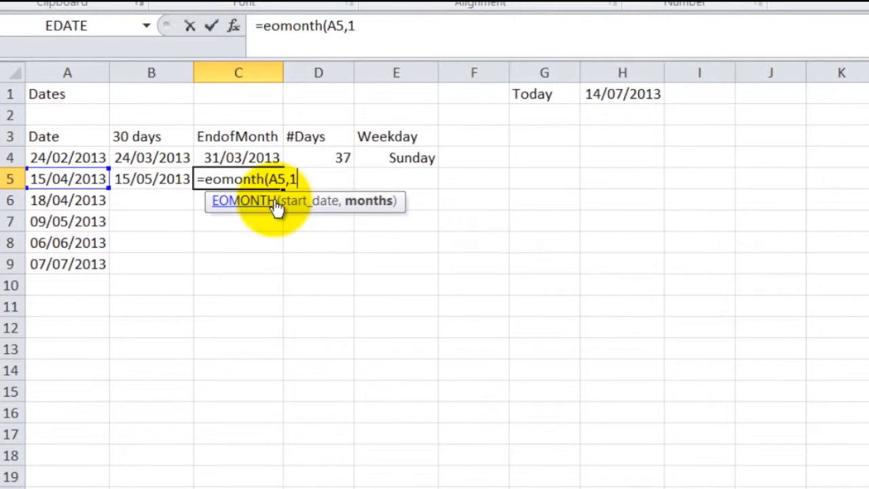
text())
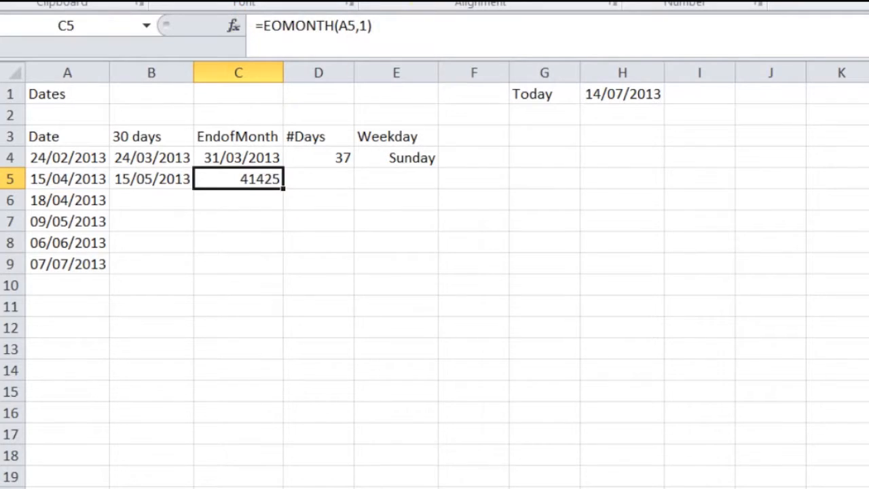
click(534, 56)
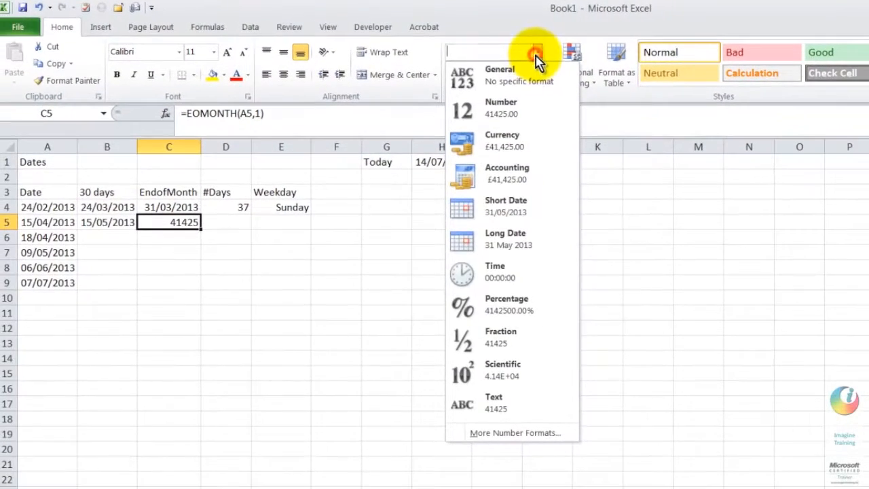
Apply the Short Date format to C5 so it shows 31/05/2013
click(505, 206)
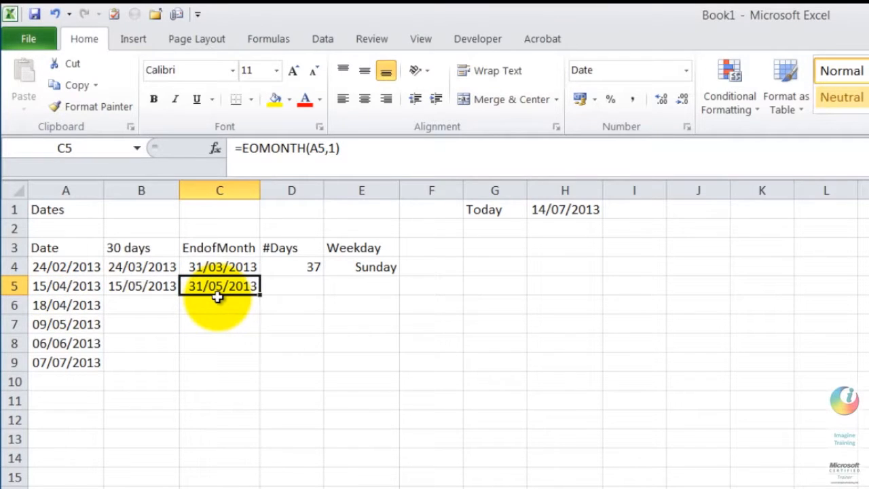
click(291, 286)
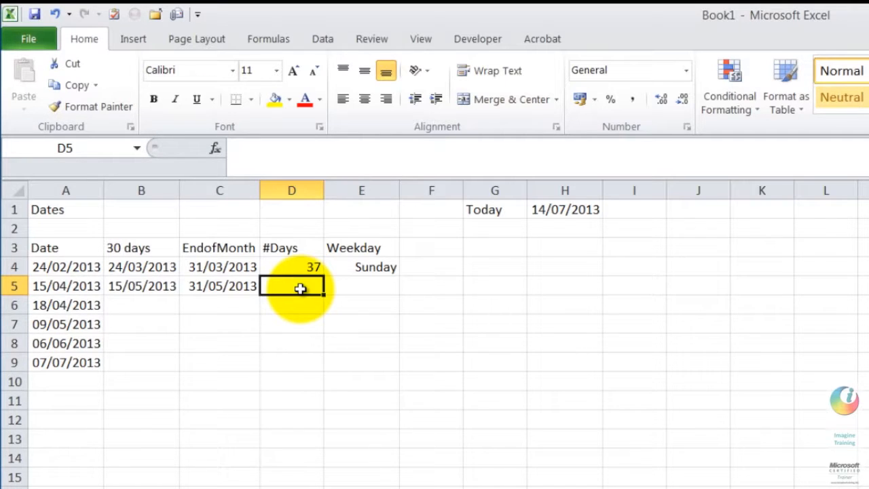
Enter =DAYS360(A5,C5) in D5, giving 46 days
text(=days3)
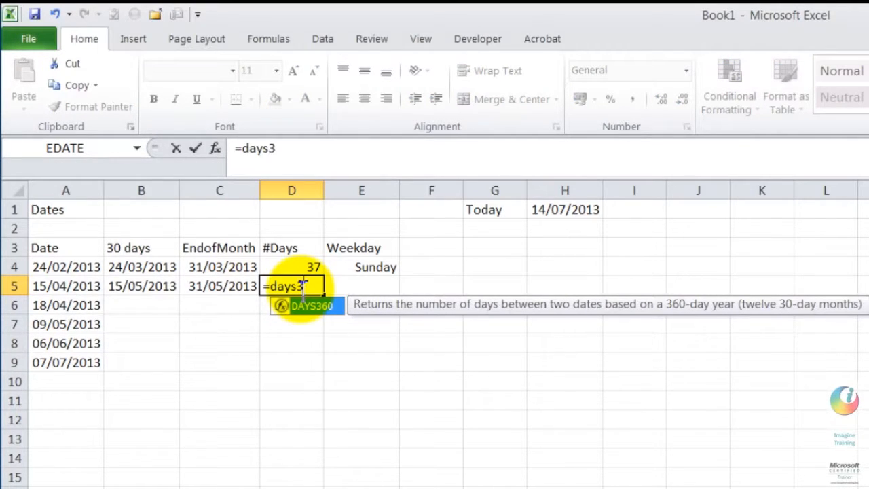
text(60()
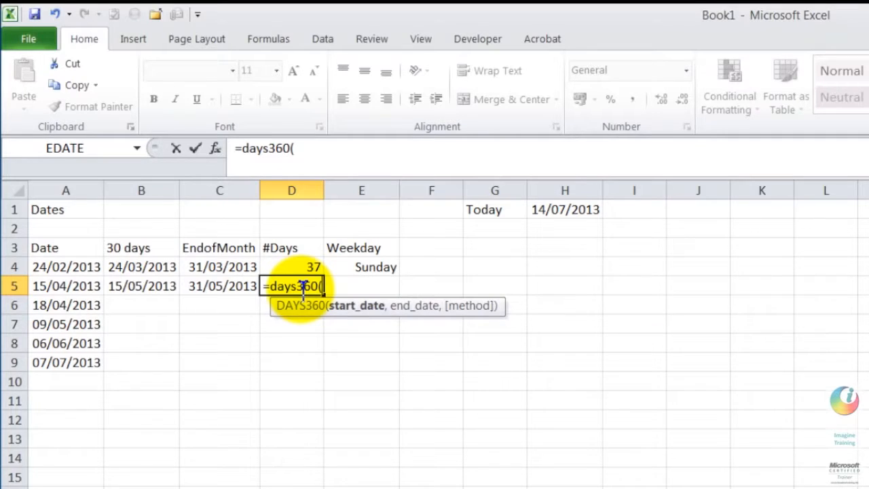
click(66, 285)
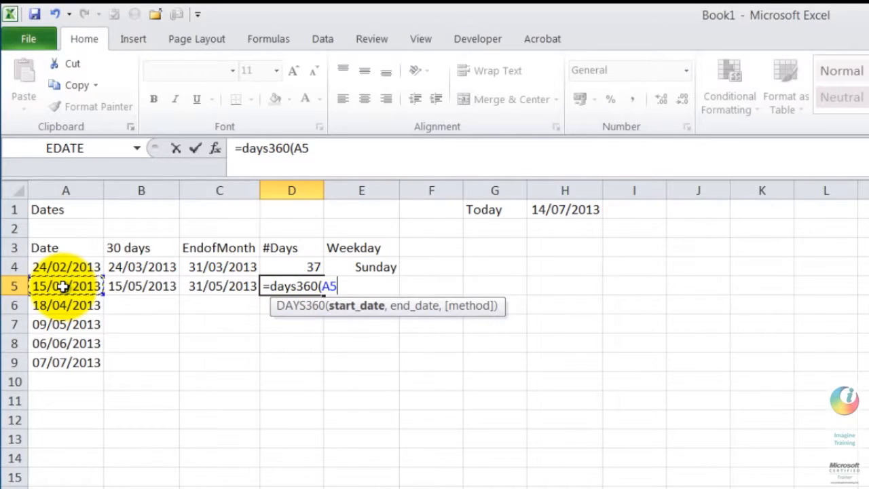
text(,)
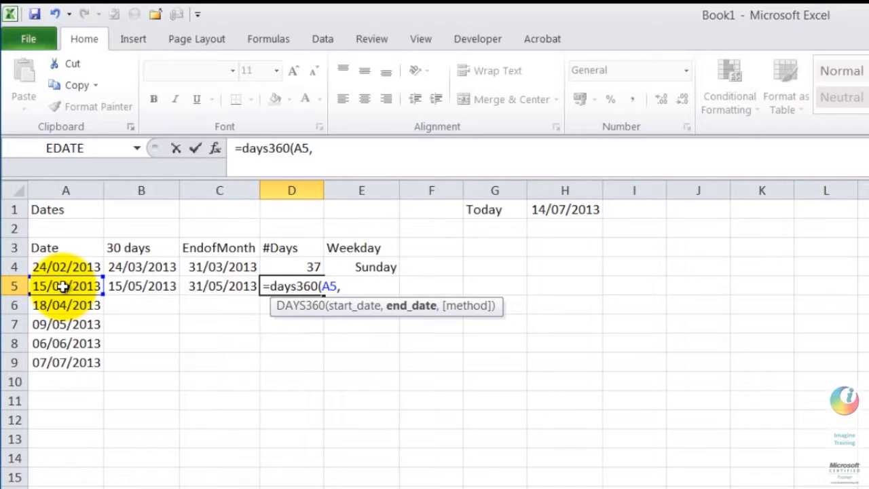
mouse_move(208, 286)
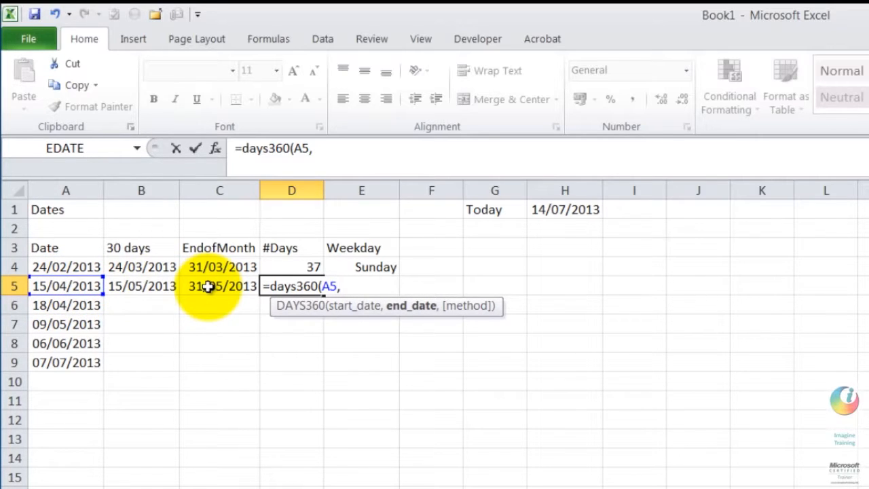
click(219, 286)
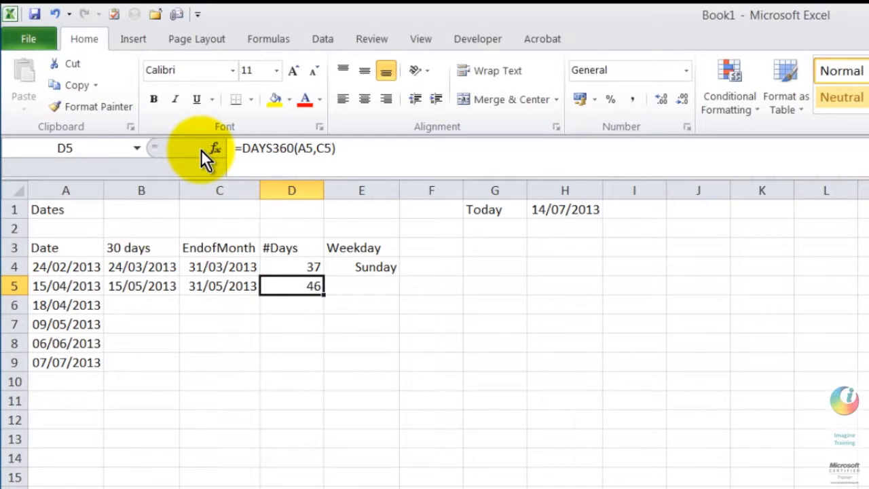
mouse_move(380, 283)
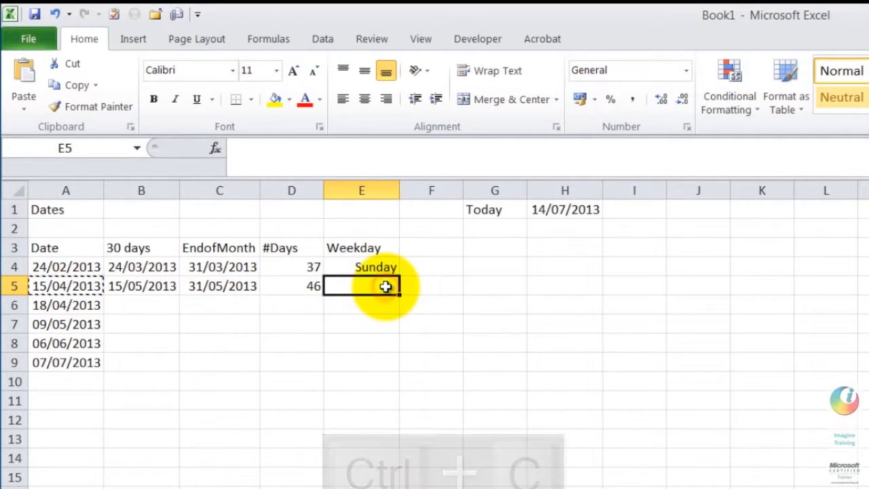
Paste the date 15/04/2013 into Weekday cell E5 and open Format Cells
key(ctrl+v)
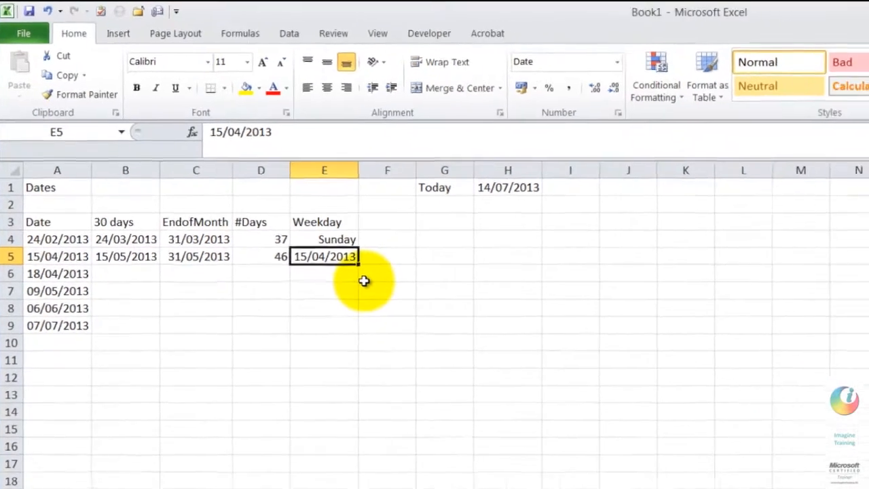
key(ctrl+1)
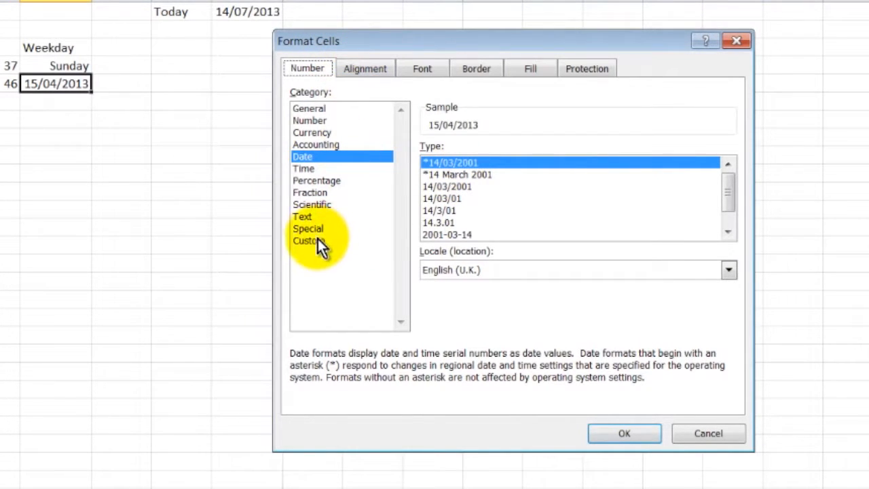
Give E5 the custom format dddd (Monday) and fill B5:E5 down to row 9
click(309, 240)
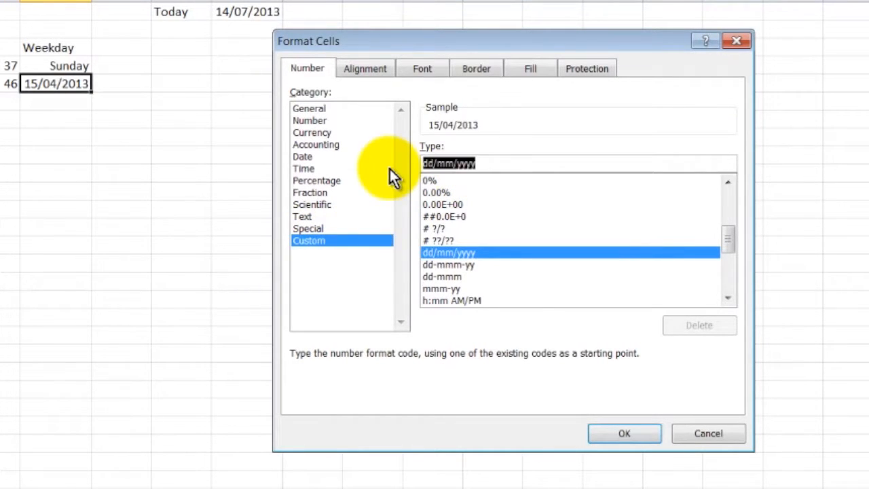
text(dddd)
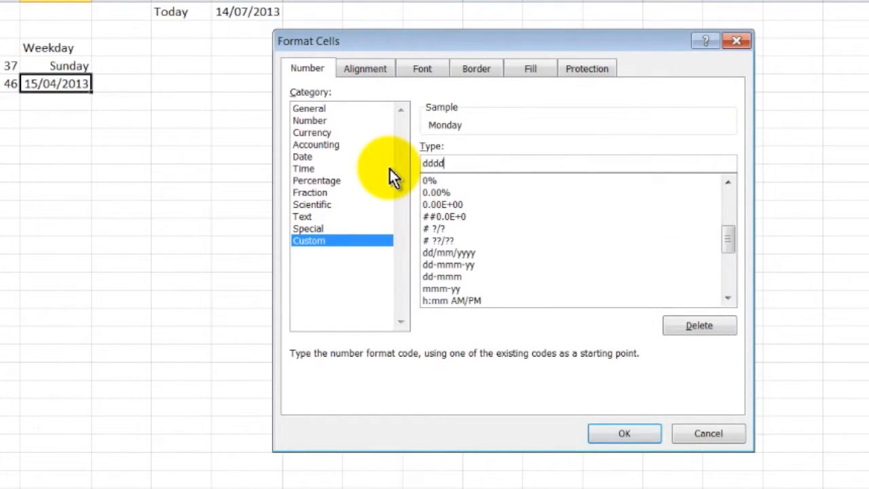
mouse_move(476, 129)
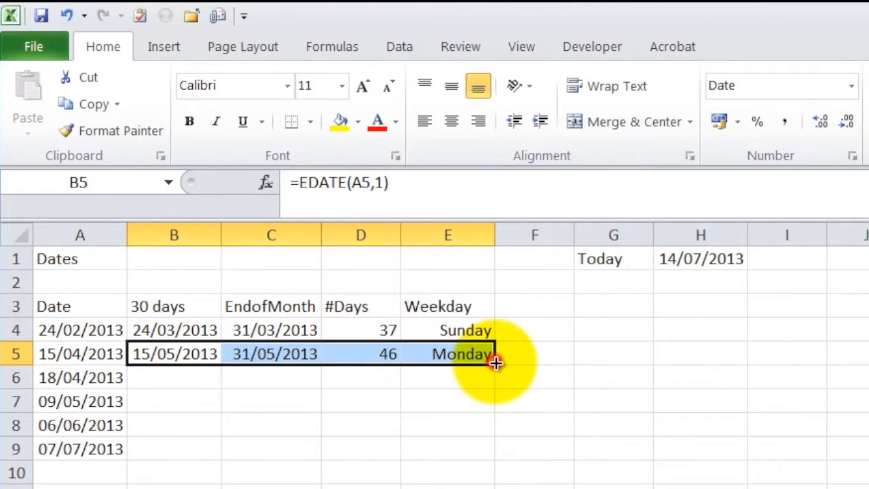
drag(495, 365, 495, 448)
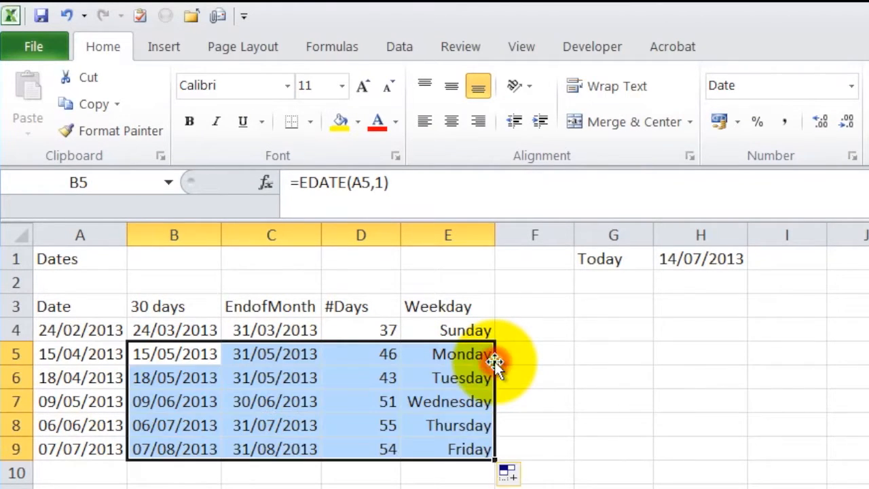